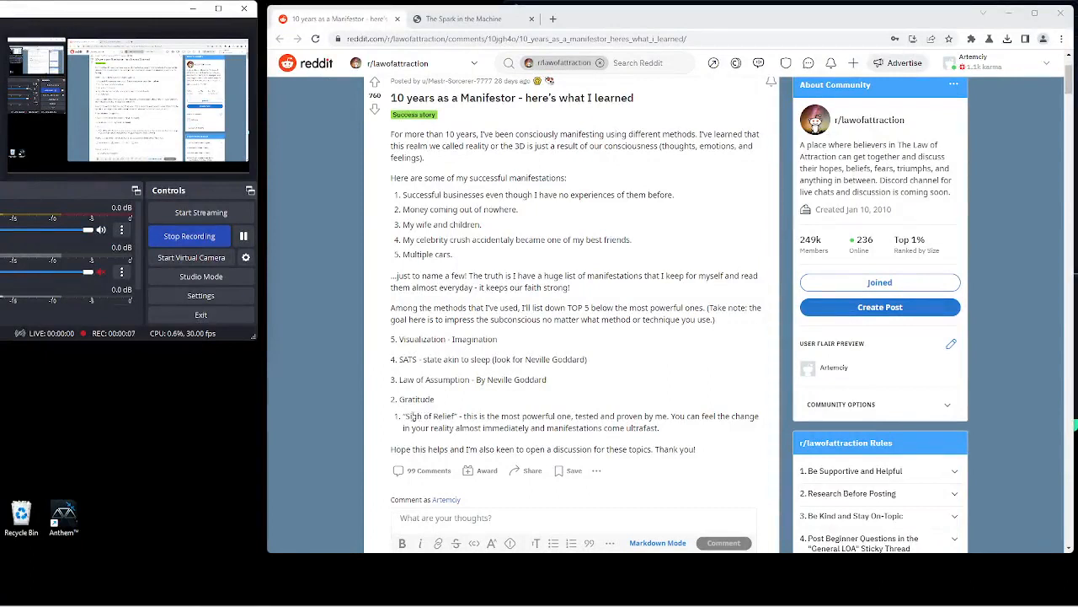
mouse_move(354, 421)
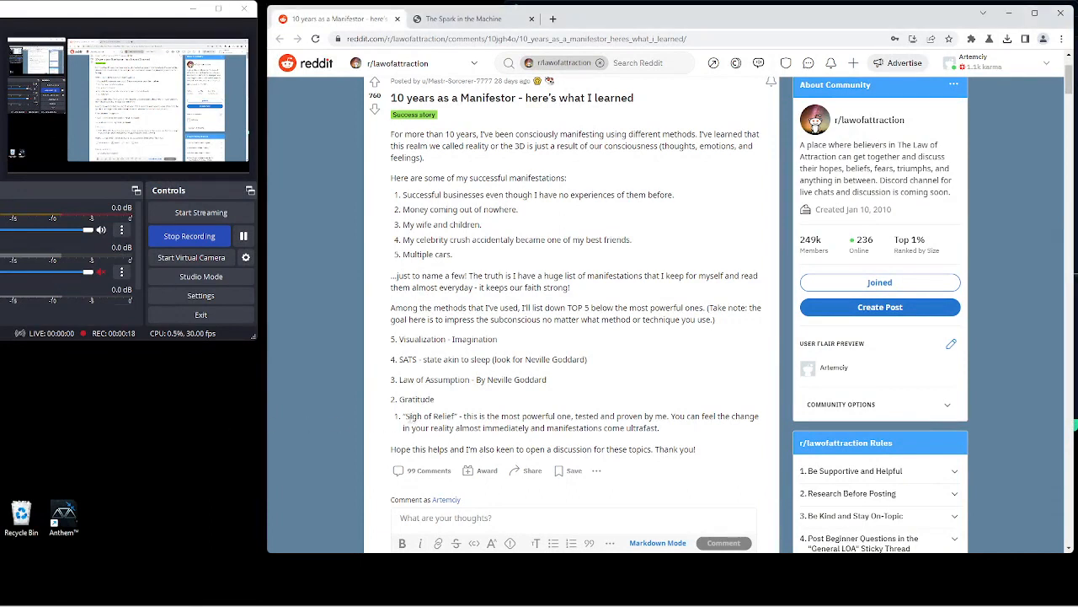
mouse_move(330, 430)
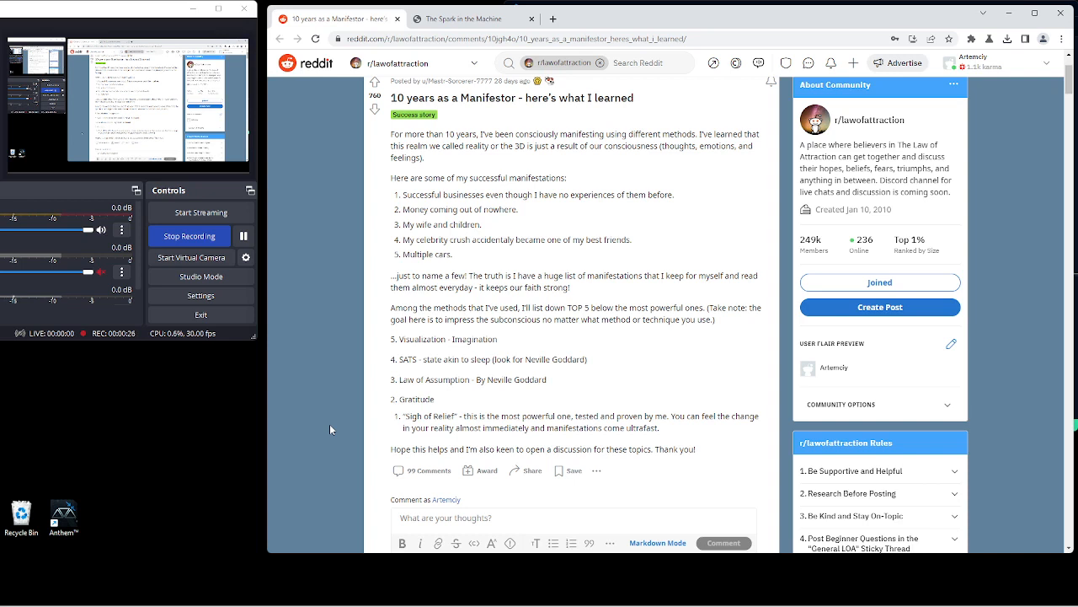
Leave the Reddit '10 years as a Manifestor' post for The Spark in the Machine PDF tab.
double_click(413, 416)
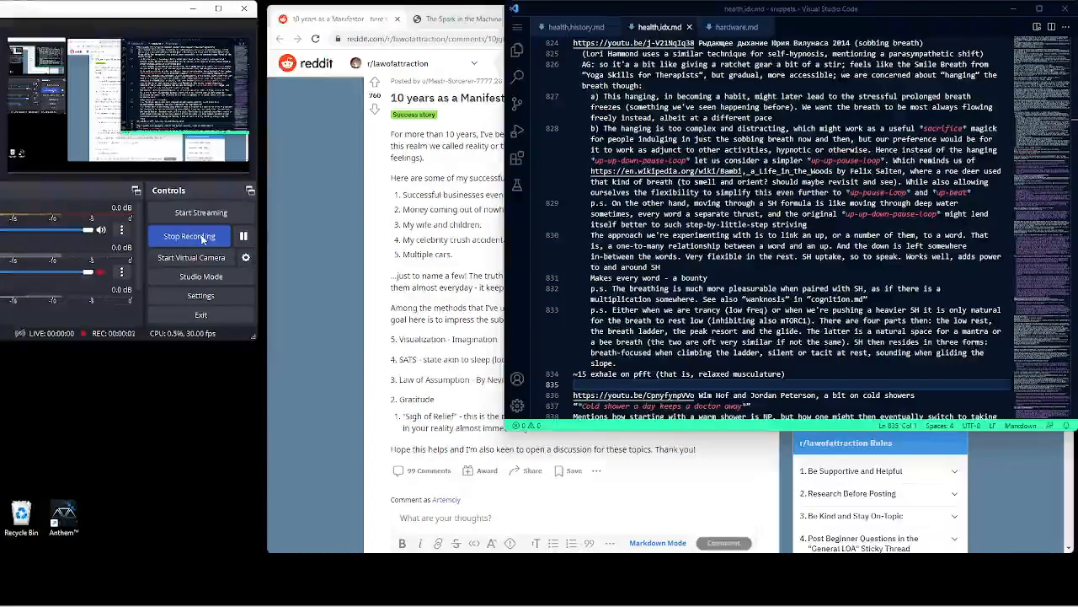
left_click(463, 19)
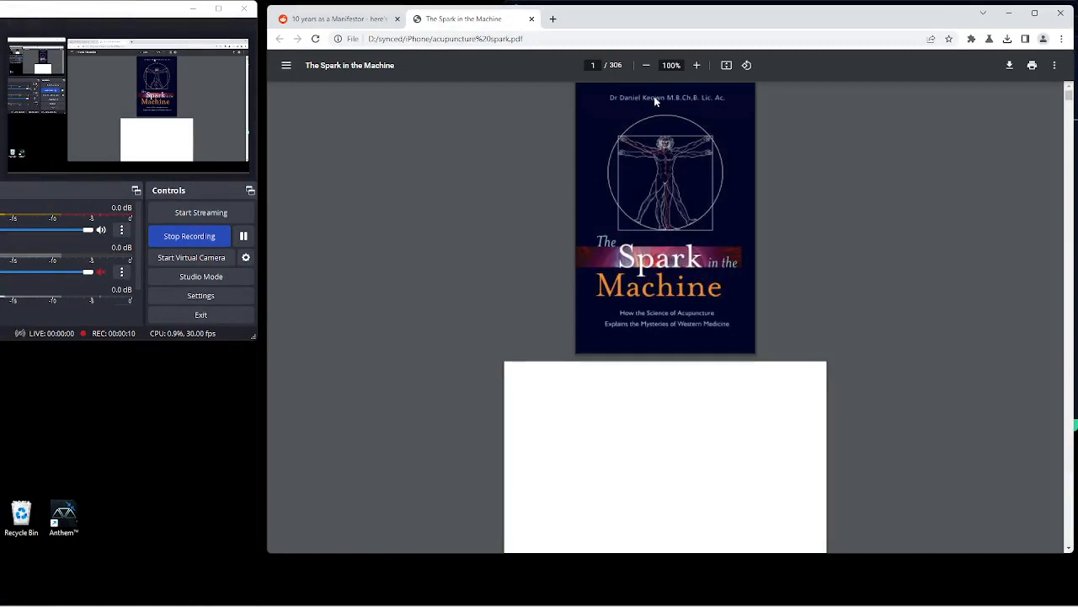
Open the PDF outline sidebar to show the table of contents beside the cover.
left_click(287, 65)
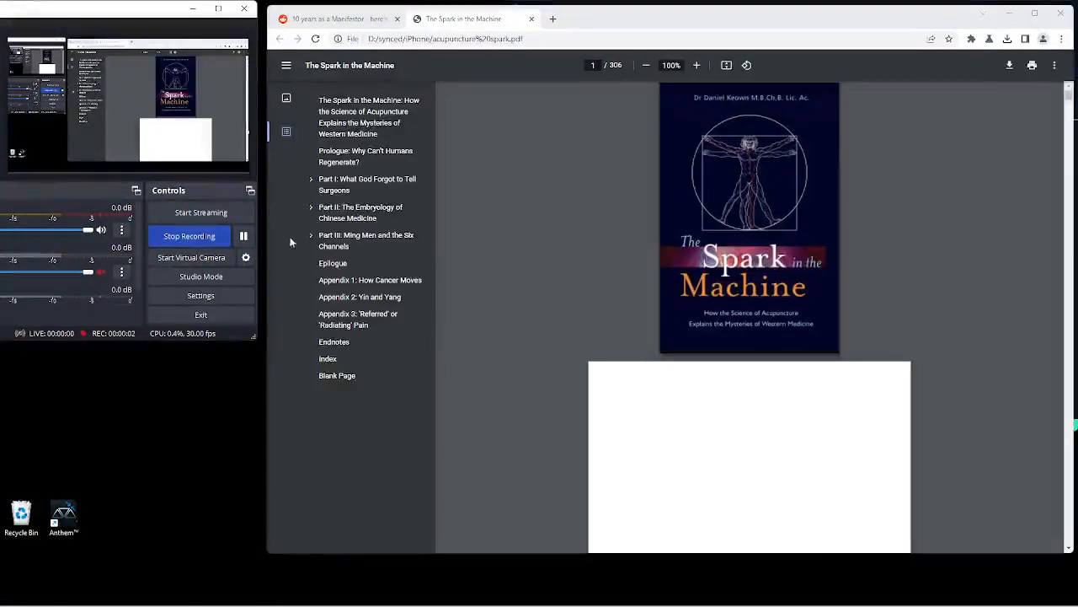
left_click(311, 206)
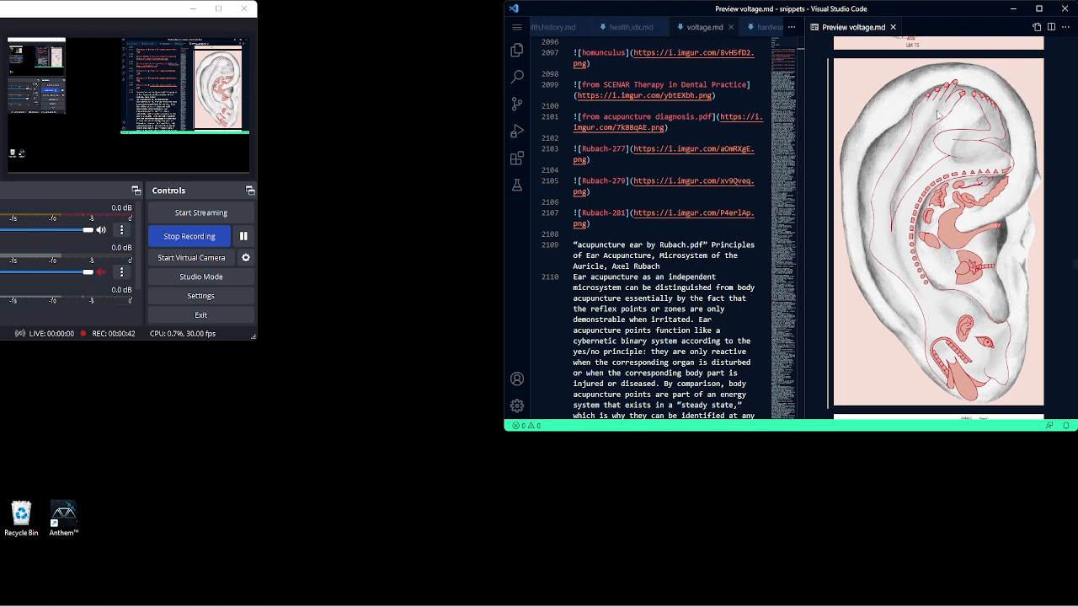
Bring up voltage.md's fractal-body notes, with lungs branching like trees, in the preview.
double_click(683, 170)
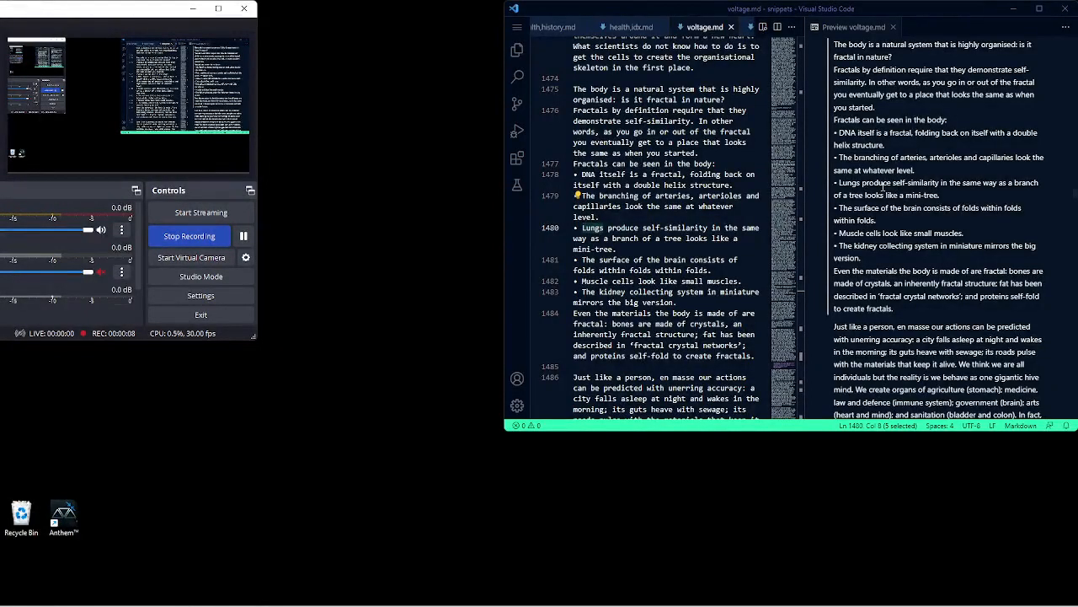
mouse_move(371, 189)
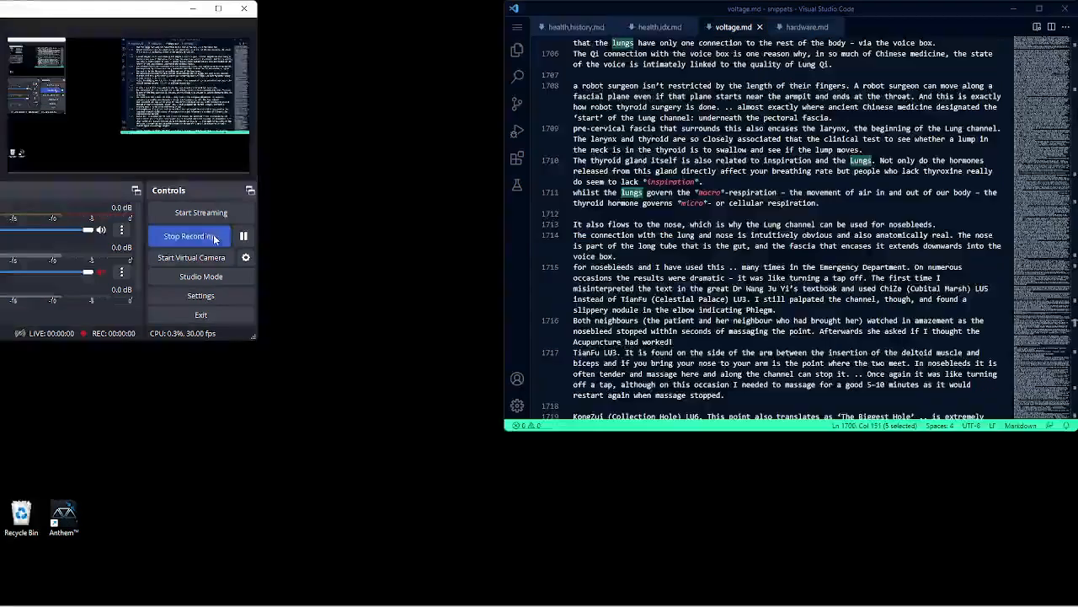
Show the voltage.md notes on lungs, voice box and thyroid with 'lungs' highlighted.
left_click(190, 235)
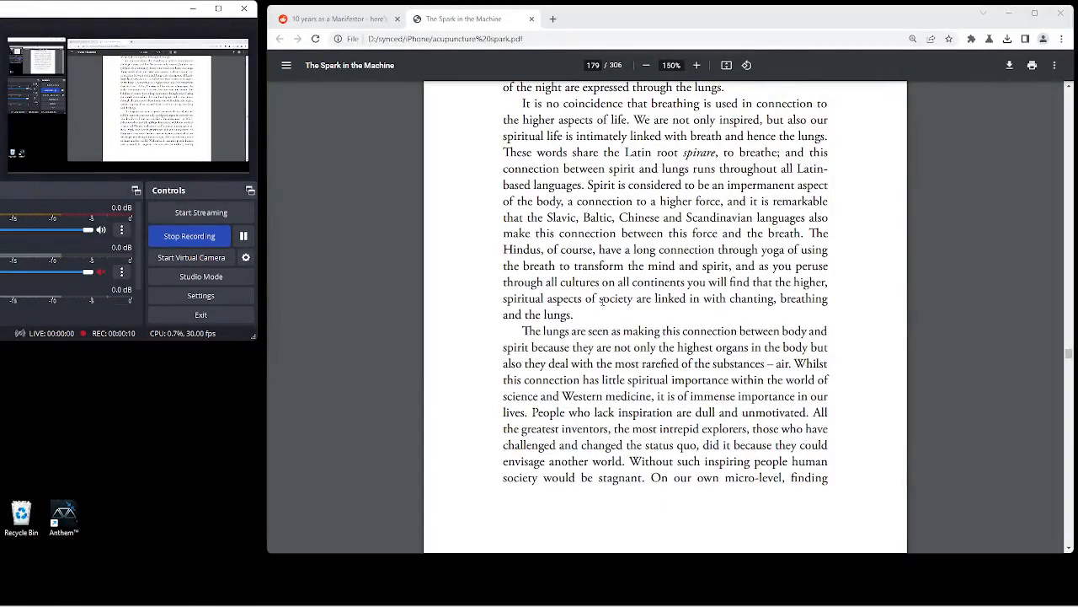
Jump the PDF to page 179 on spirit, breathing and the lungs, at 150% zoom.
double_click(751, 298)
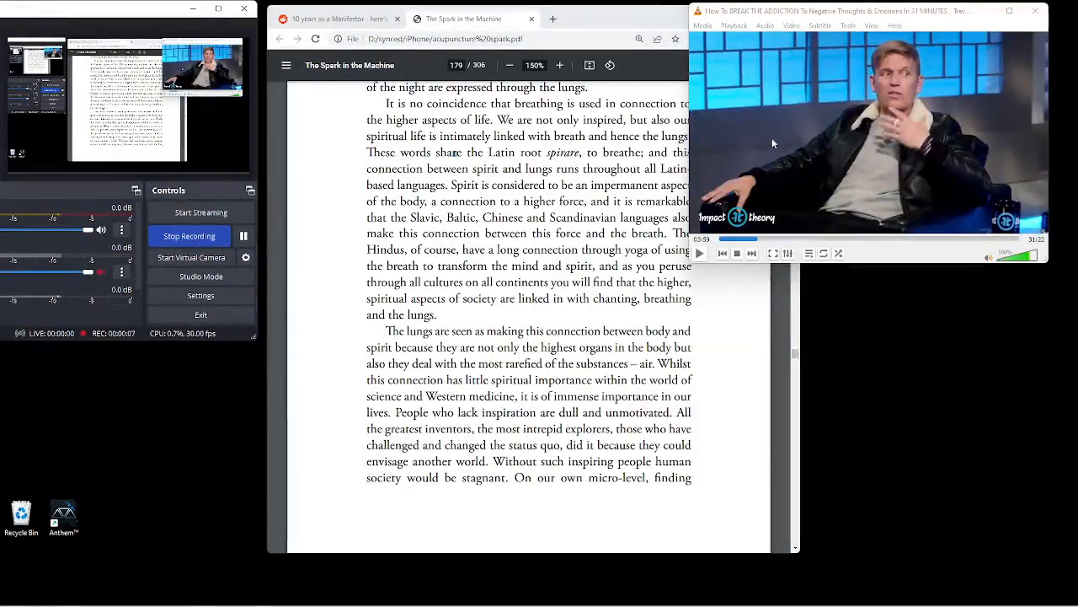
mouse_move(763, 136)
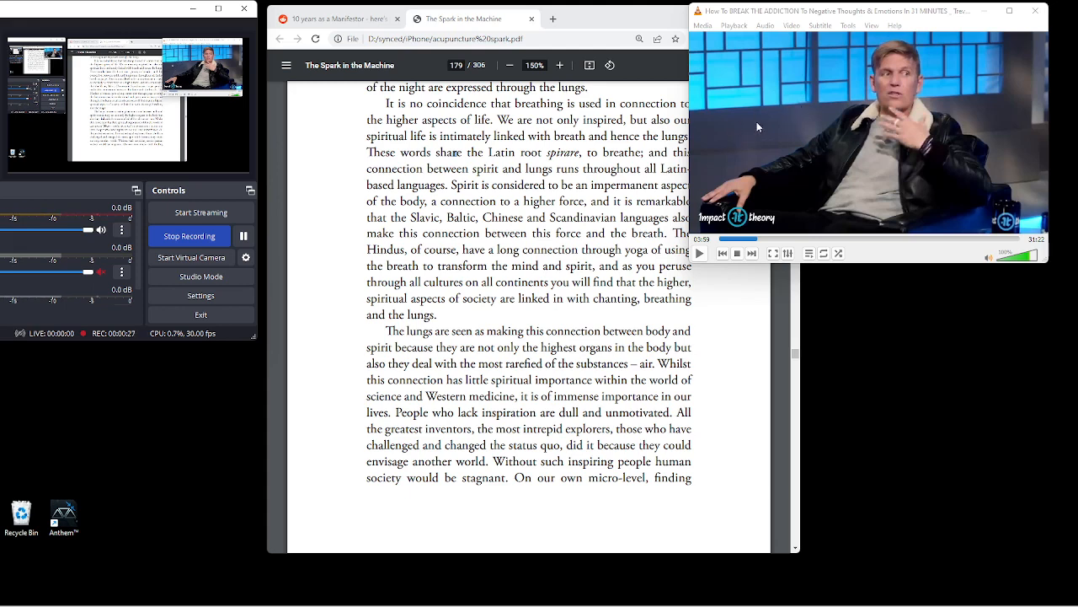
mouse_move(738, 137)
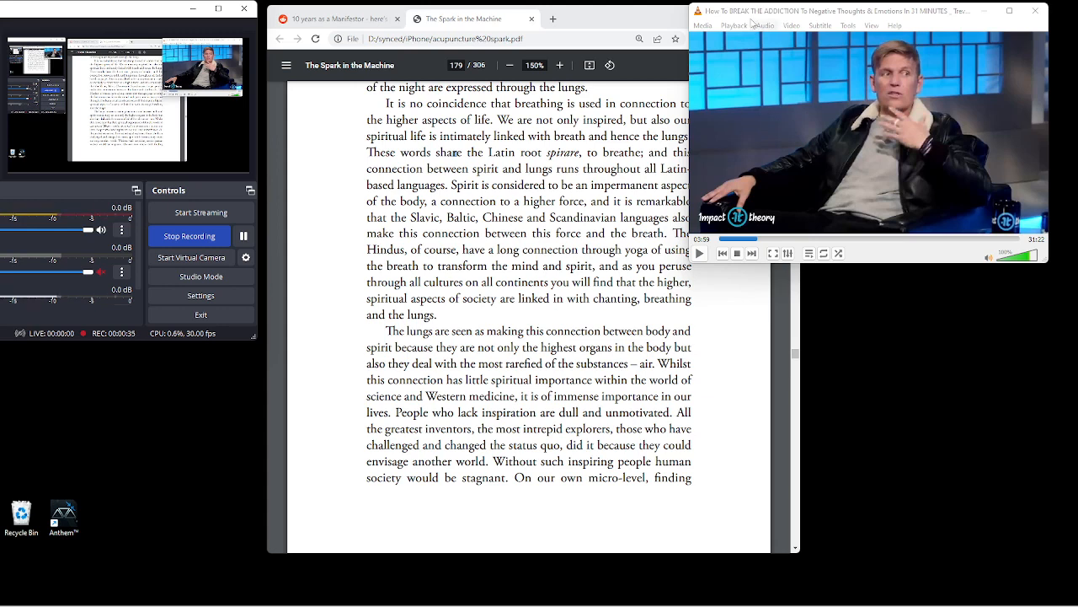
mouse_move(741, 146)
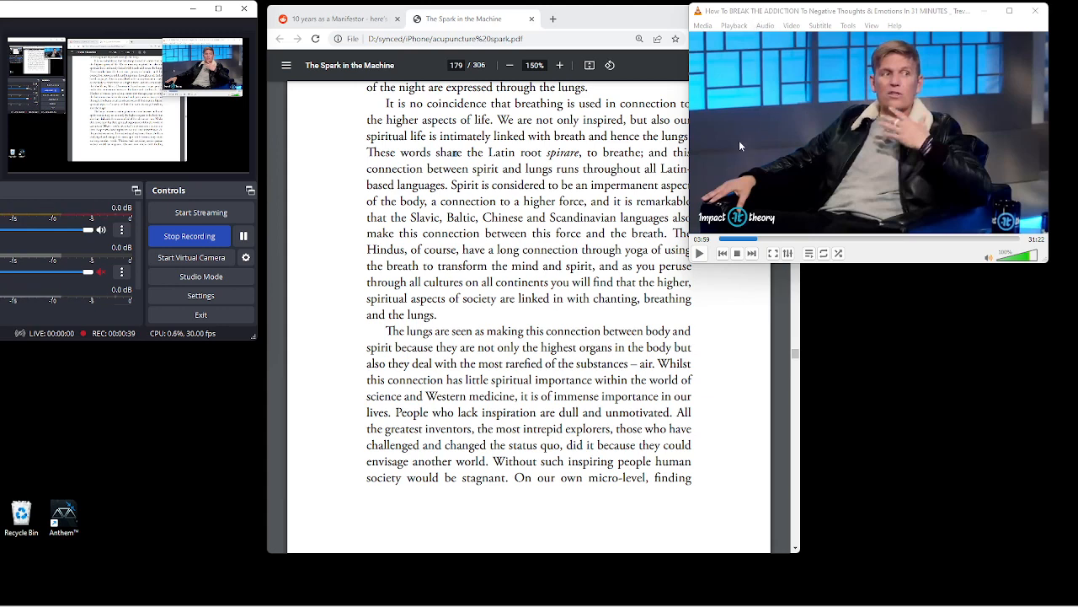
mouse_move(225, 380)
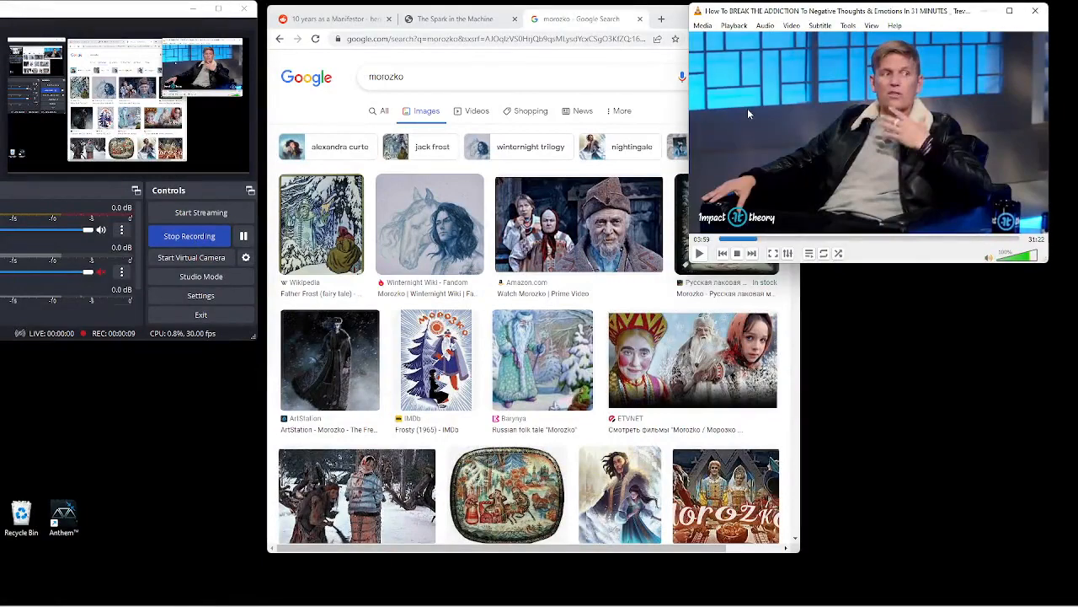
mouse_move(752, 109)
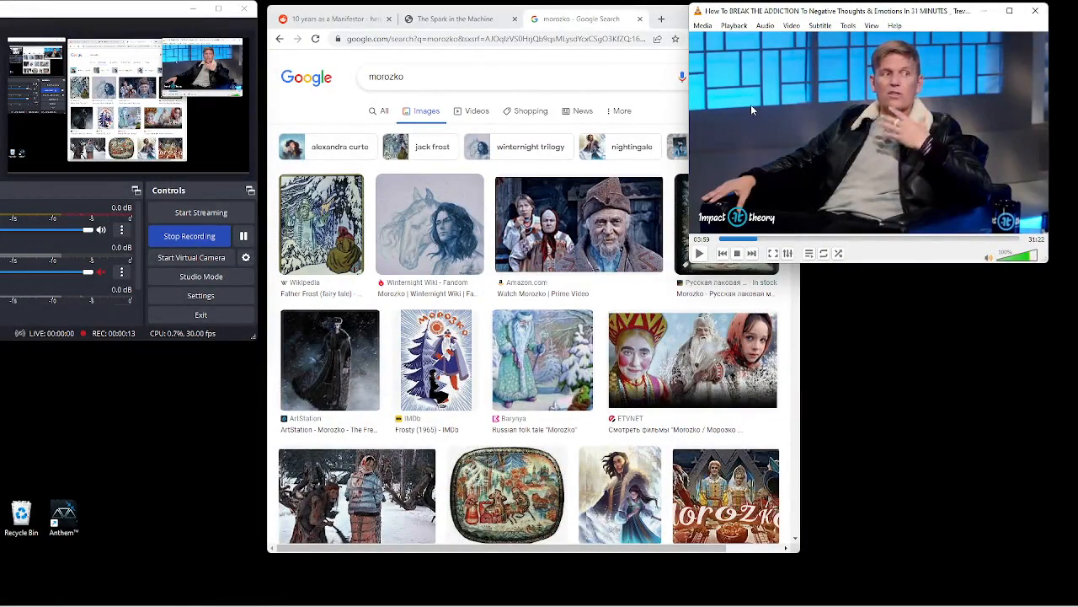
Close the morozko Google Images tab to return to the PDF at page 179.
left_click(459, 19)
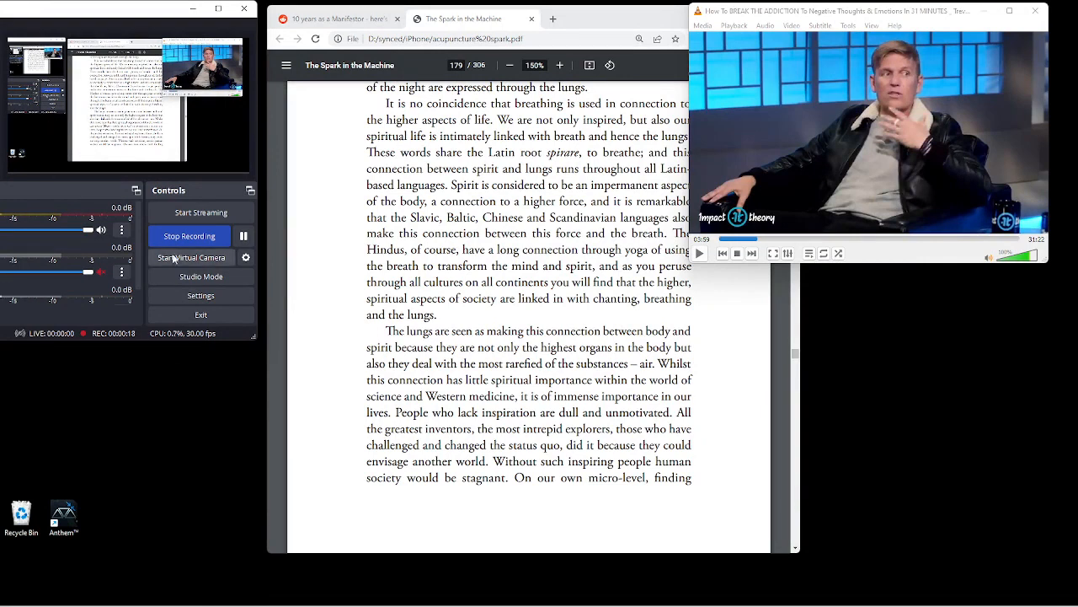
Scroll the PDF from page 179 to page 186 on lungs, grief and the voice box.
scroll("down", 3)
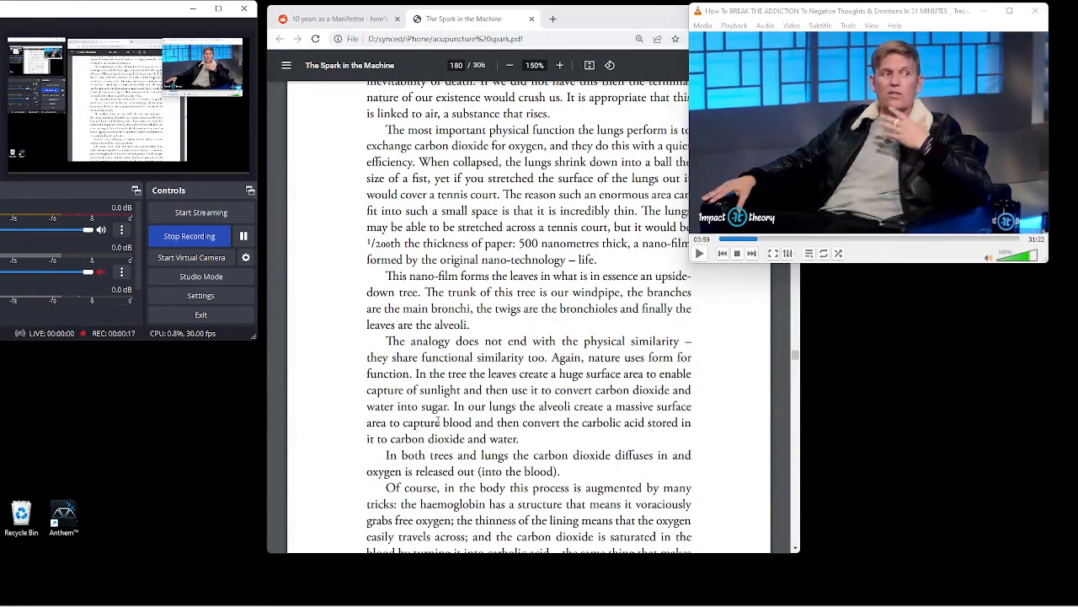
scroll("down", 3)
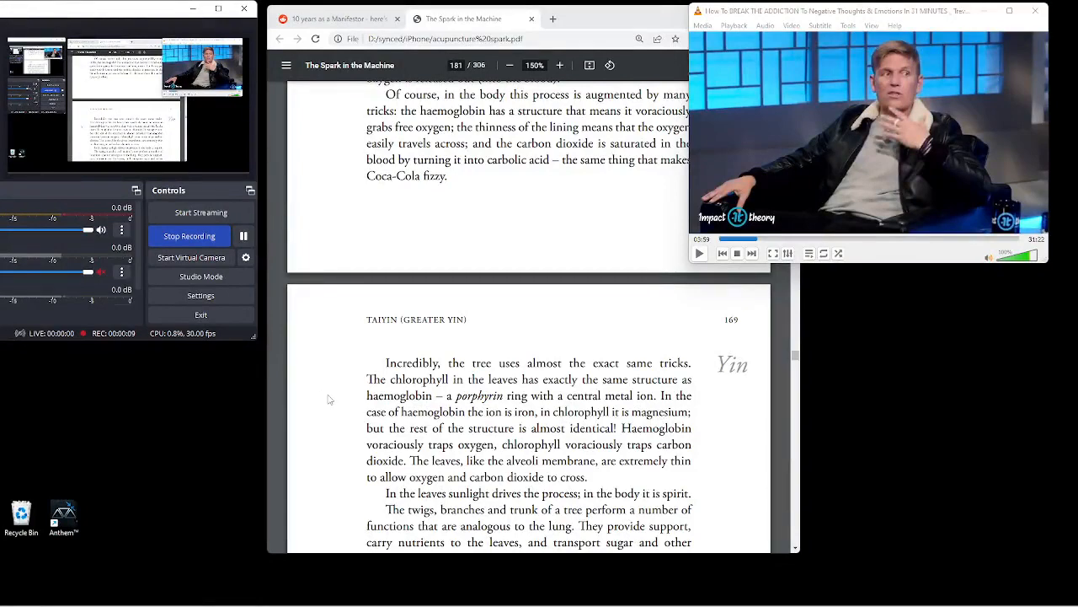
mouse_move(341, 433)
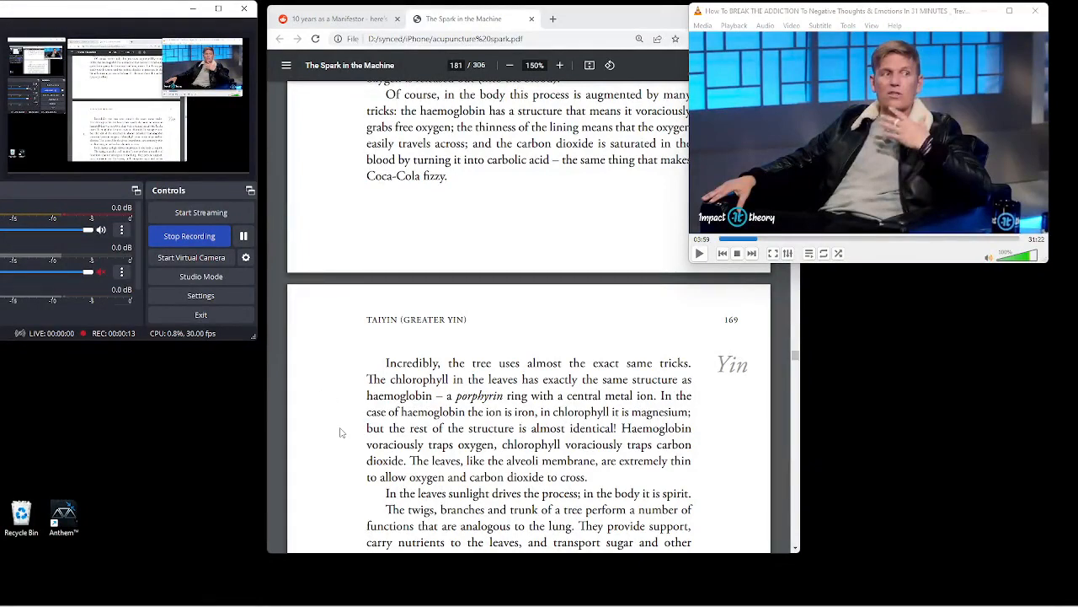
scroll("down", 3)
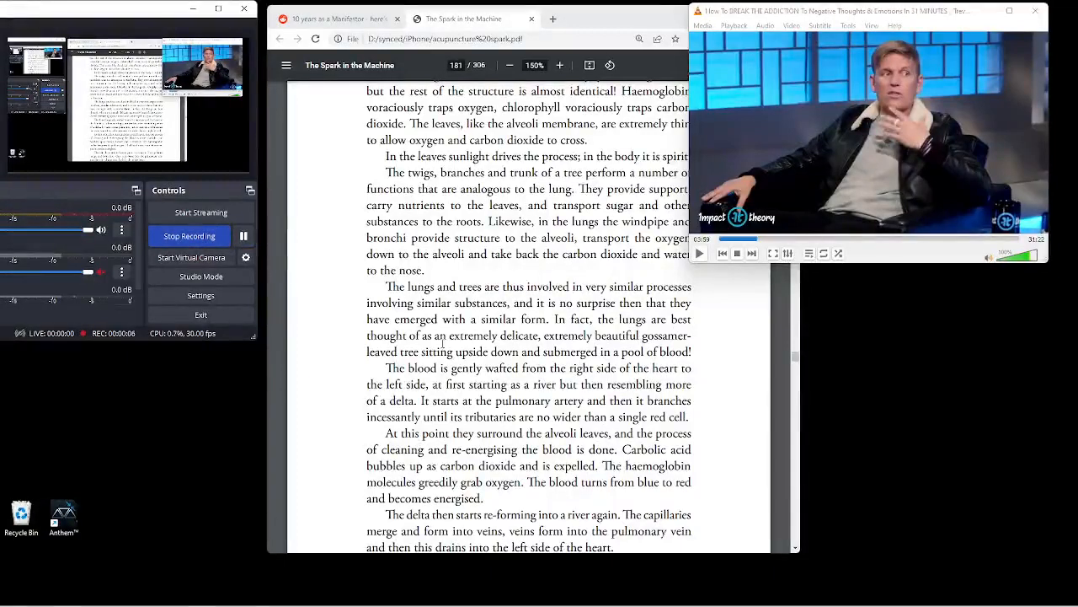
mouse_move(310, 295)
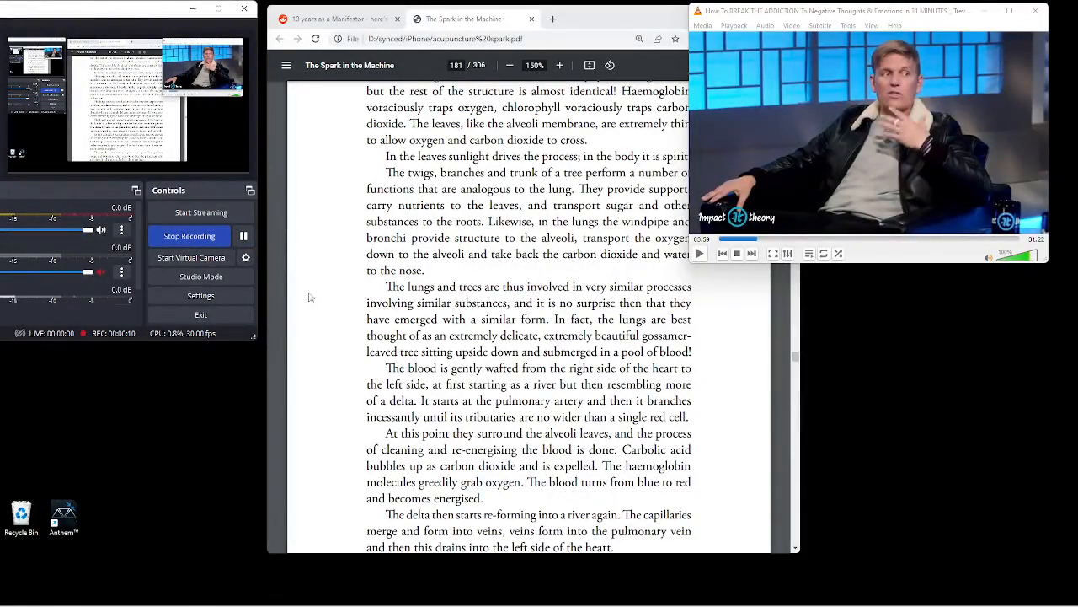
scroll("down", 3)
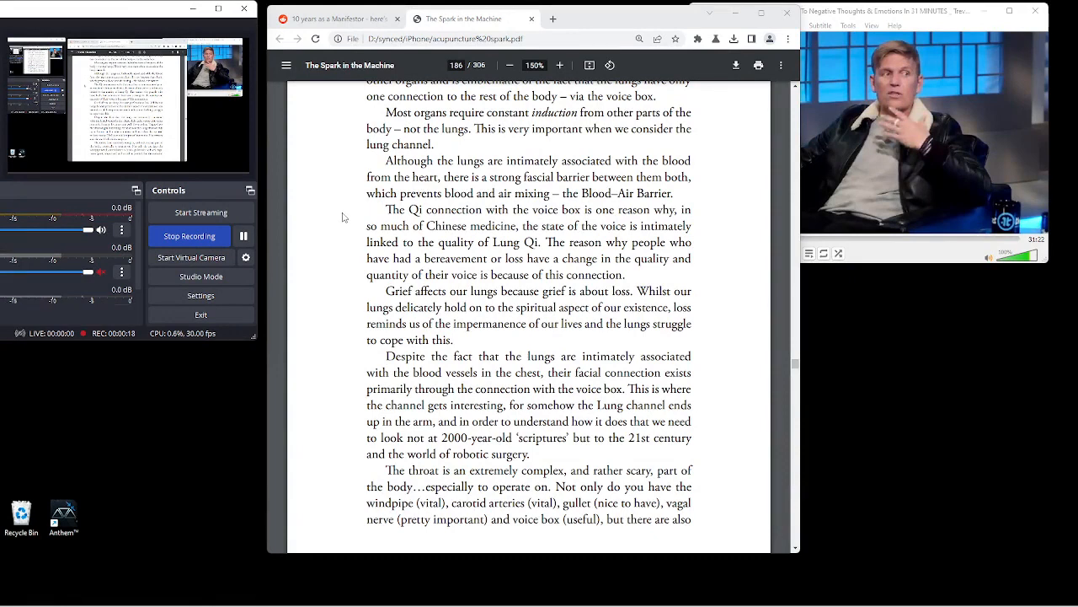
Scroll to page 187 and select the word 'thyroid' in the second paragraph.
scroll("down", 3)
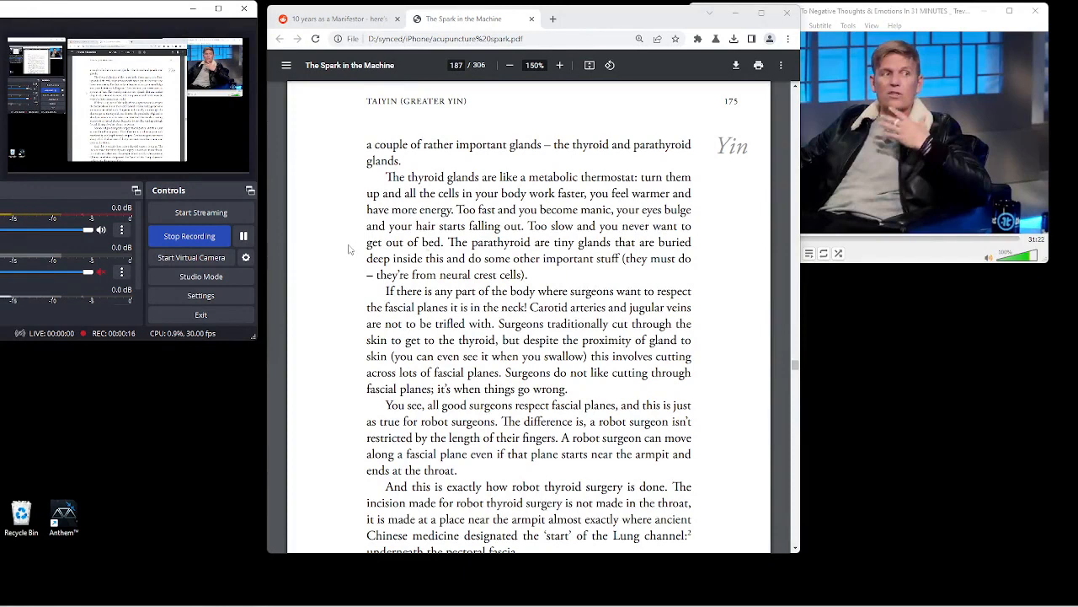
mouse_move(329, 247)
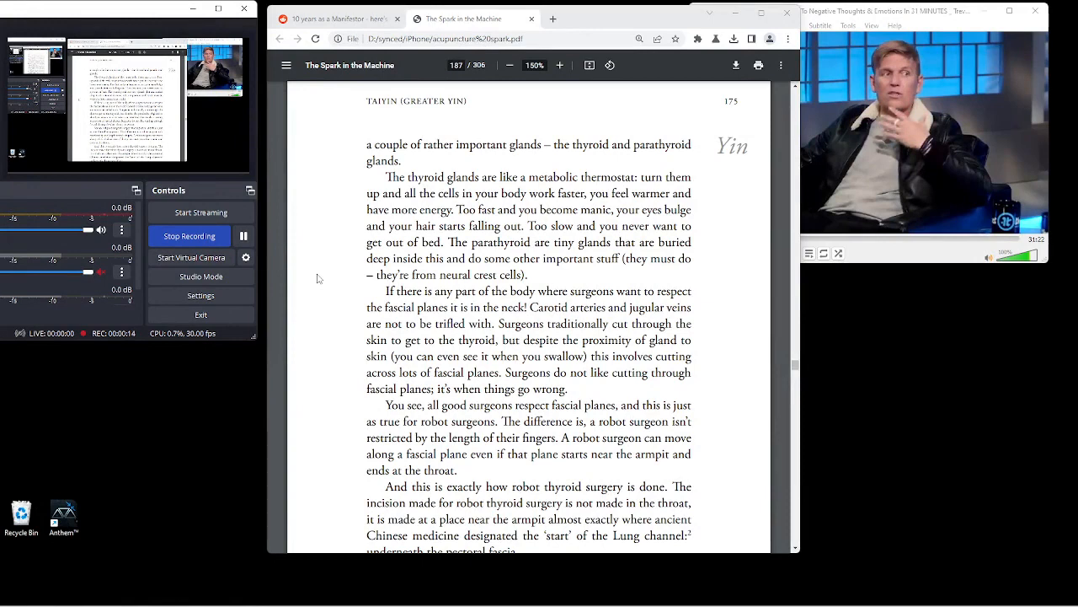
double_click(425, 177)
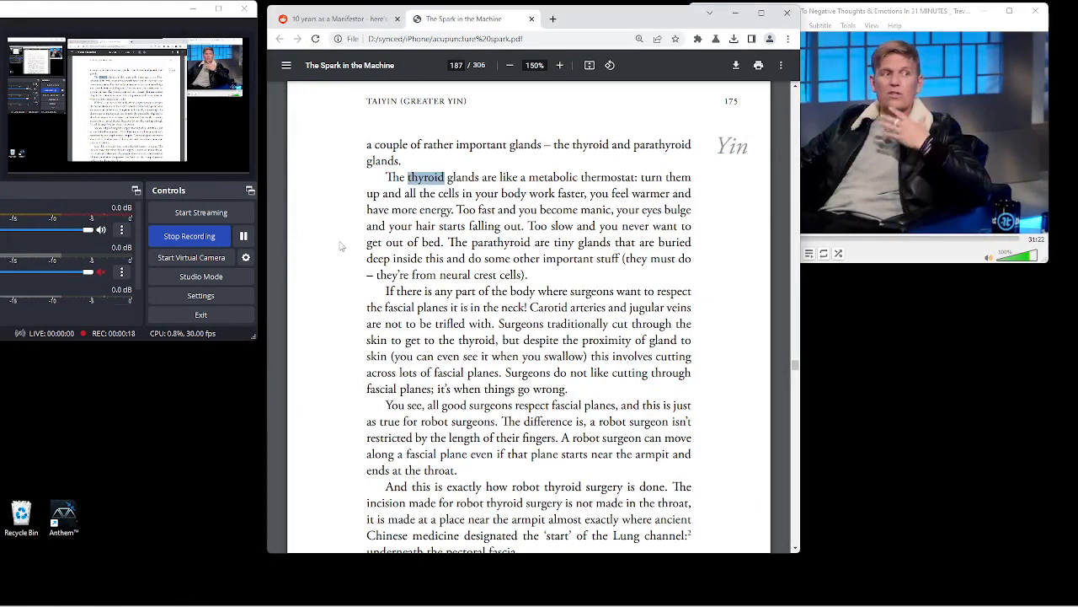